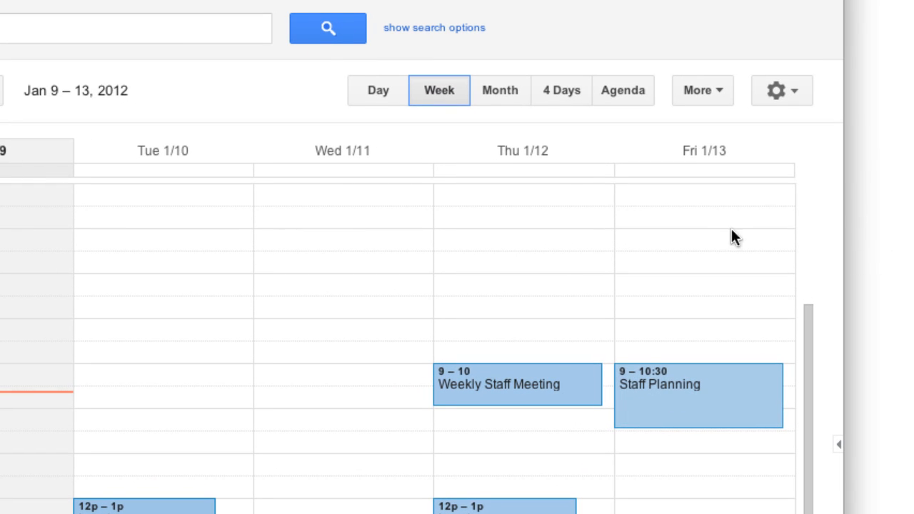
pyautogui.moveTo(459, 114)
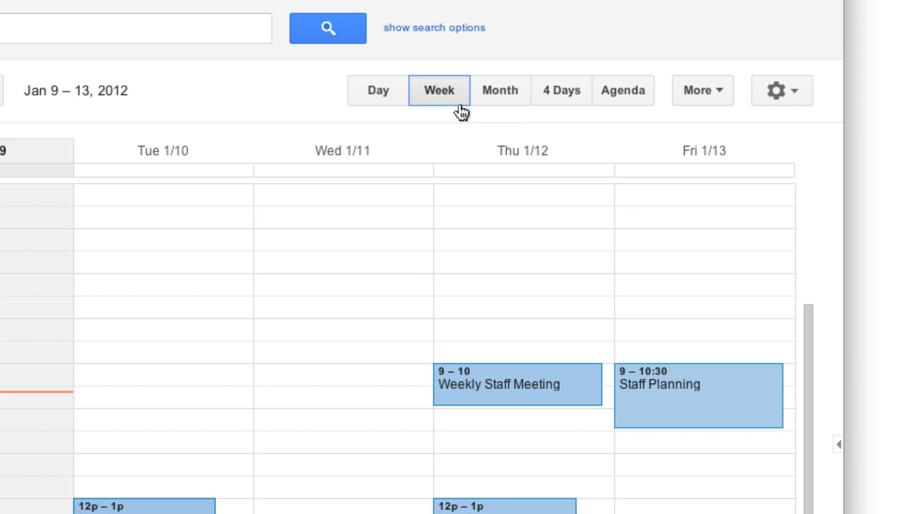
# - Show January 2012 as a month and bring up its print preview (Jan 1 – Feb 4, 2012)
pyautogui.click(499, 90)
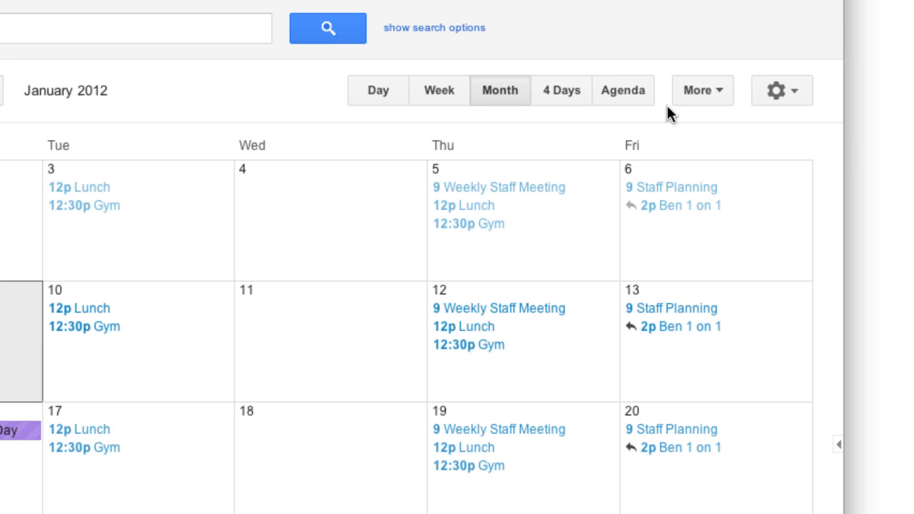
pyautogui.click(702, 90)
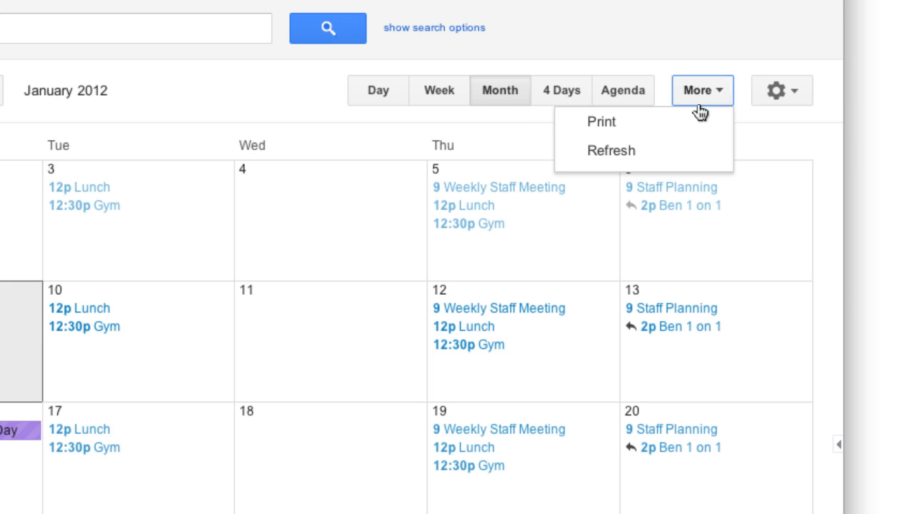
pyautogui.click(601, 122)
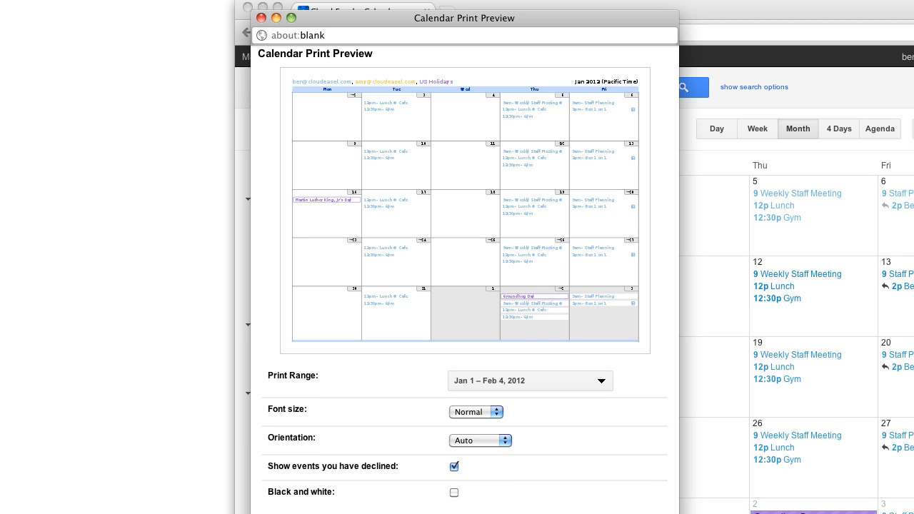
# - Choose the '3 months' print range so the preview spans Jan 1 – Mar 31, 2012 on three pages
pyautogui.scroll(-3)
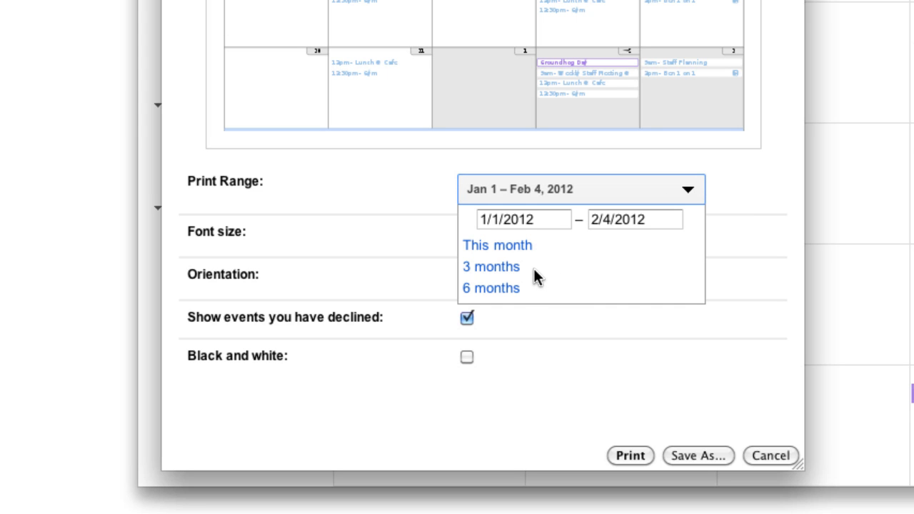
pyautogui.click(490, 267)
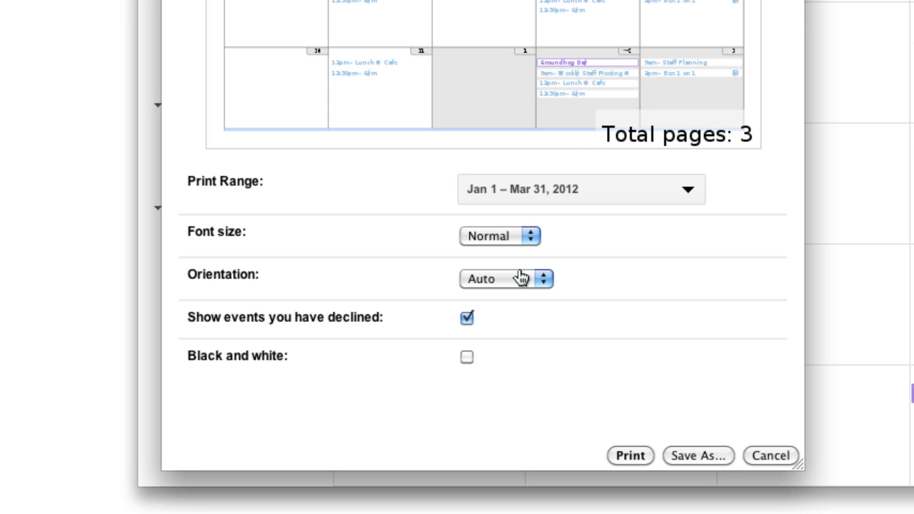
pyautogui.click(499, 236)
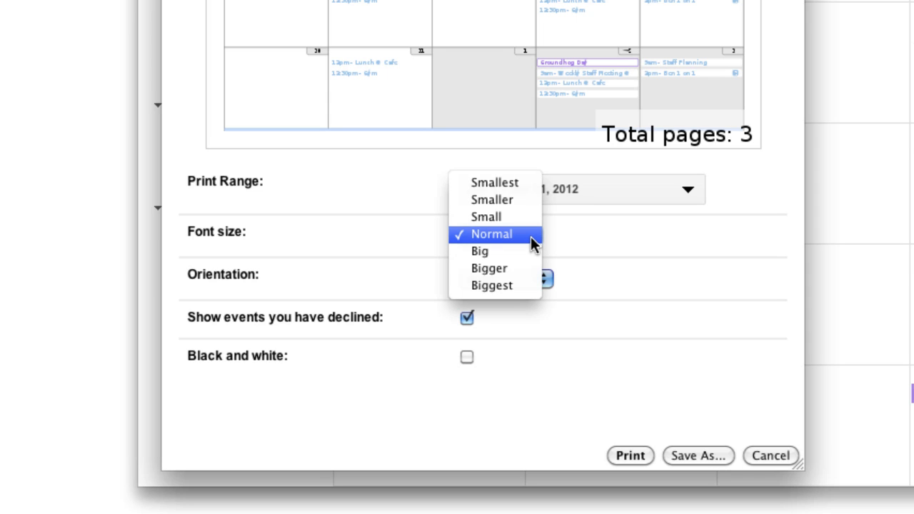
pyautogui.click(494, 234)
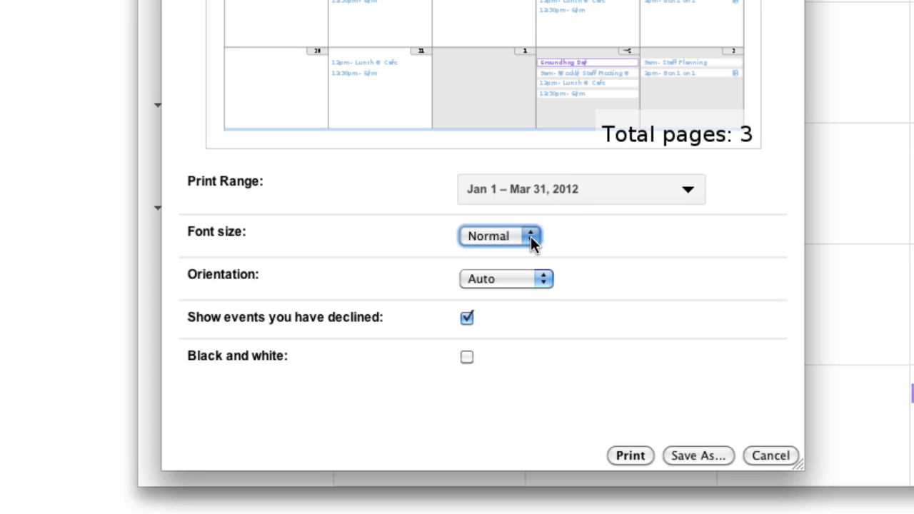
pyautogui.moveTo(537, 280)
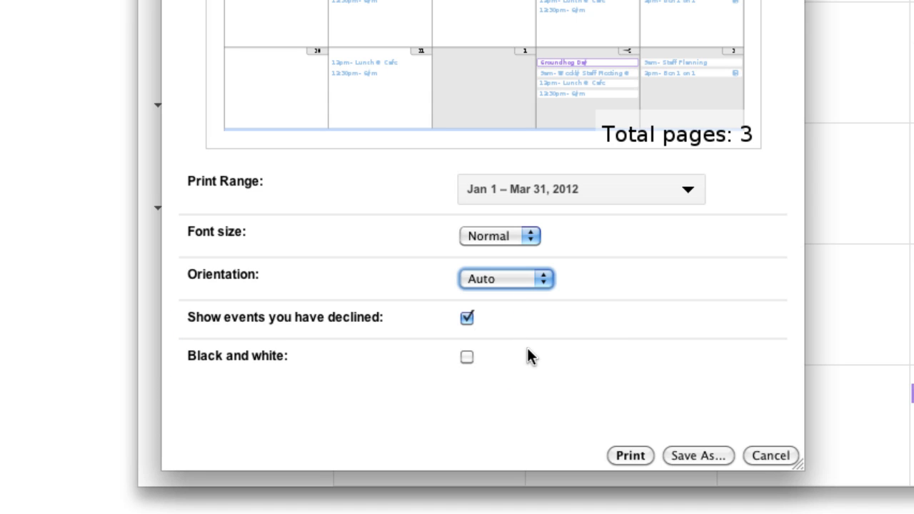
pyautogui.moveTo(629, 455)
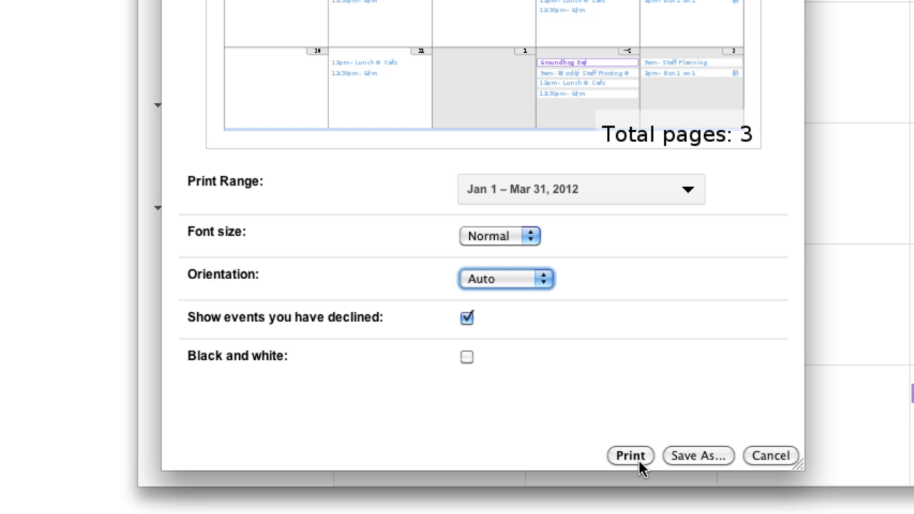
# - Send the three-month calendar to the Brother printer as three sheets
pyautogui.click(628, 455)
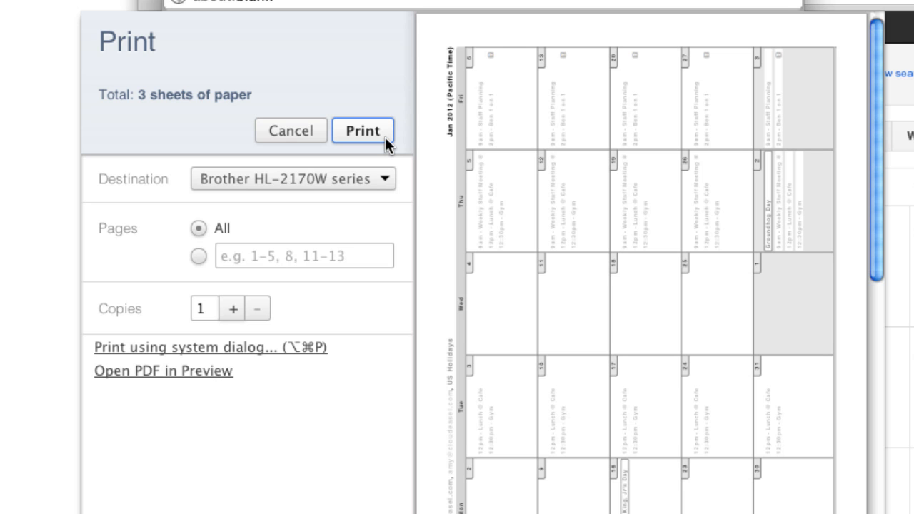
pyautogui.moveTo(301, 147)
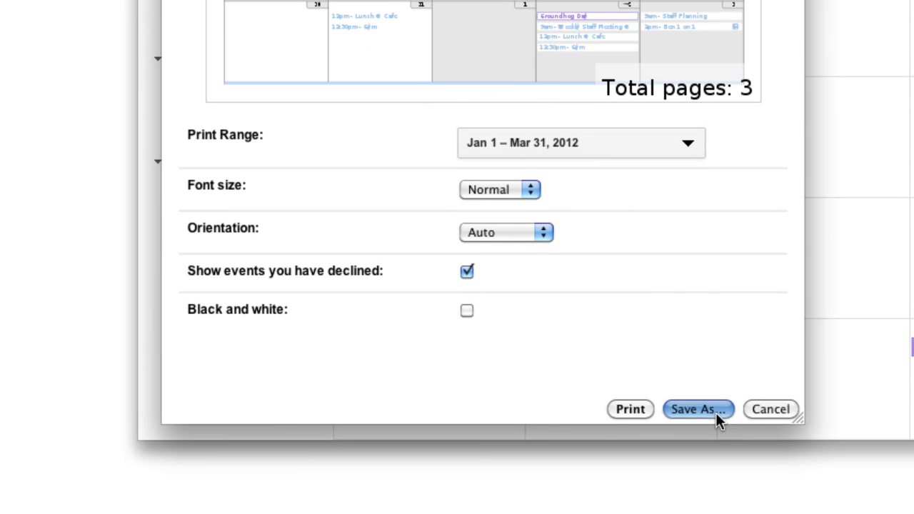
# - Save the three-month calendar as a PDF, keep the download and view the file
pyautogui.click(698, 409)
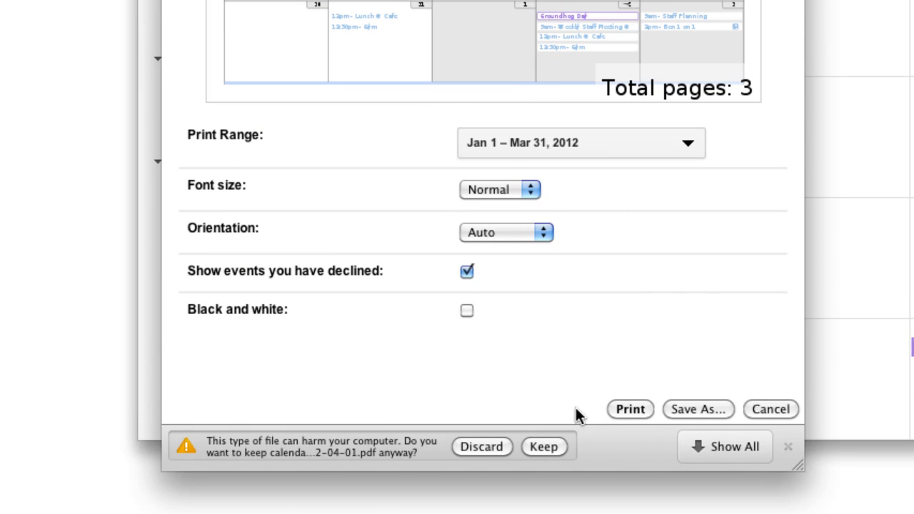
pyautogui.click(544, 447)
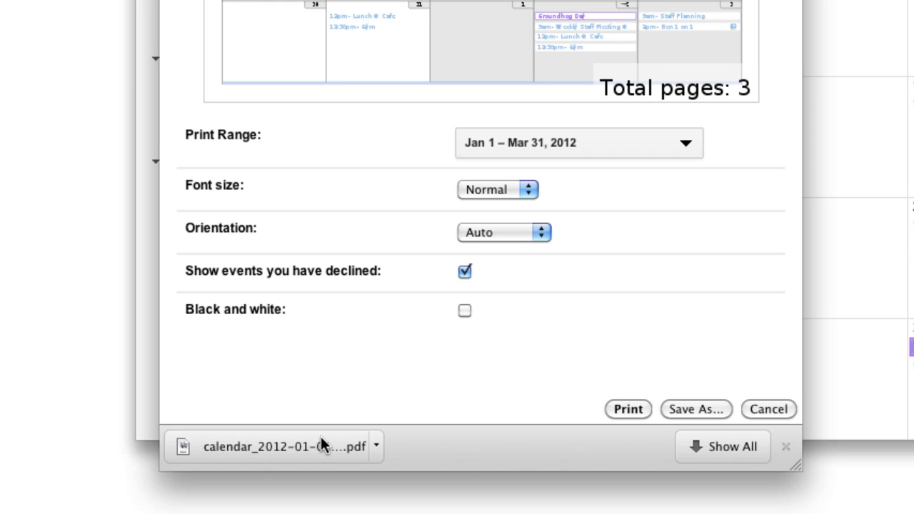
pyautogui.click(273, 445)
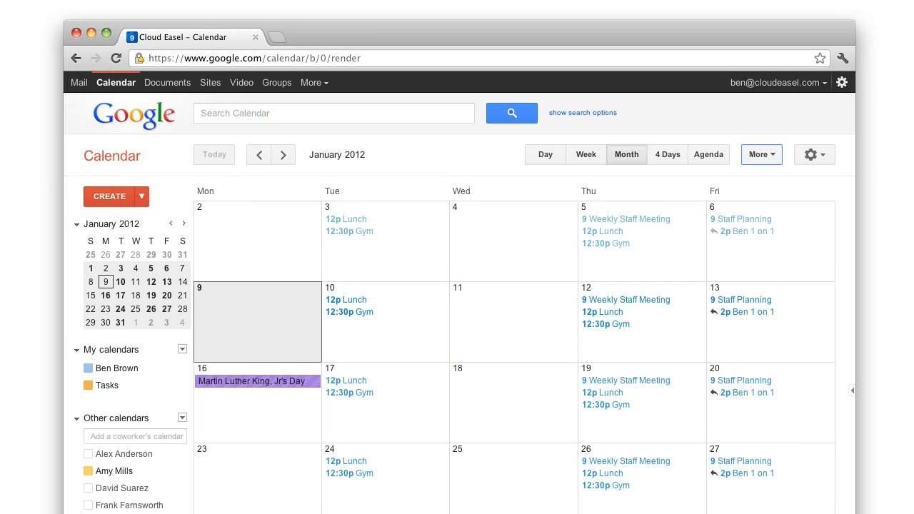
pyautogui.moveTo(635, 225)
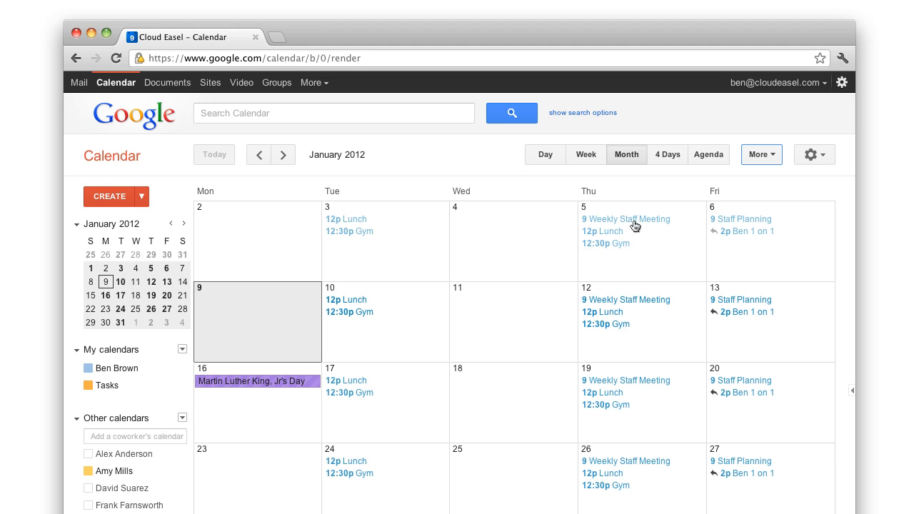
# - Show the Jan 5 Weekly Staff Meeting's full details page with guests and description
pyautogui.click(630, 219)
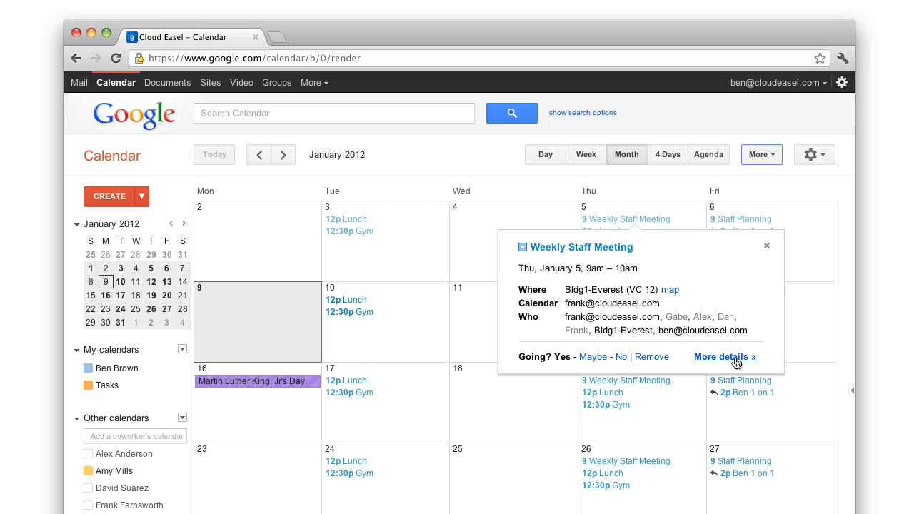
pyautogui.click(723, 357)
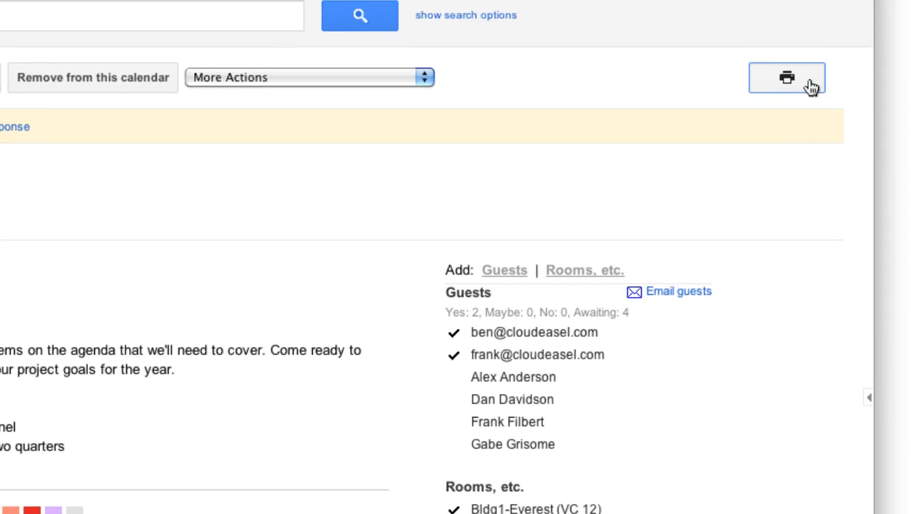
# - Preview the Weekly Staff Meeting printout on one sheet with guests, description and notes area
pyautogui.click(786, 79)
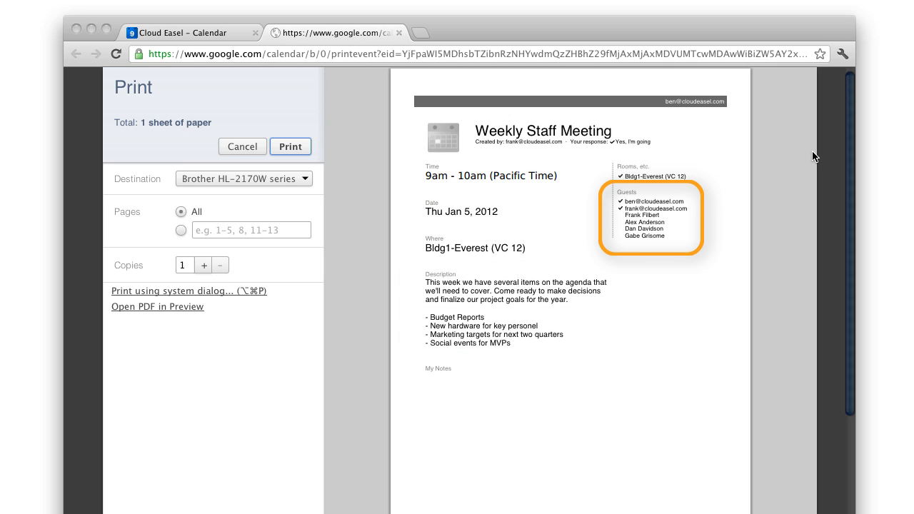
pyautogui.scroll(-3)
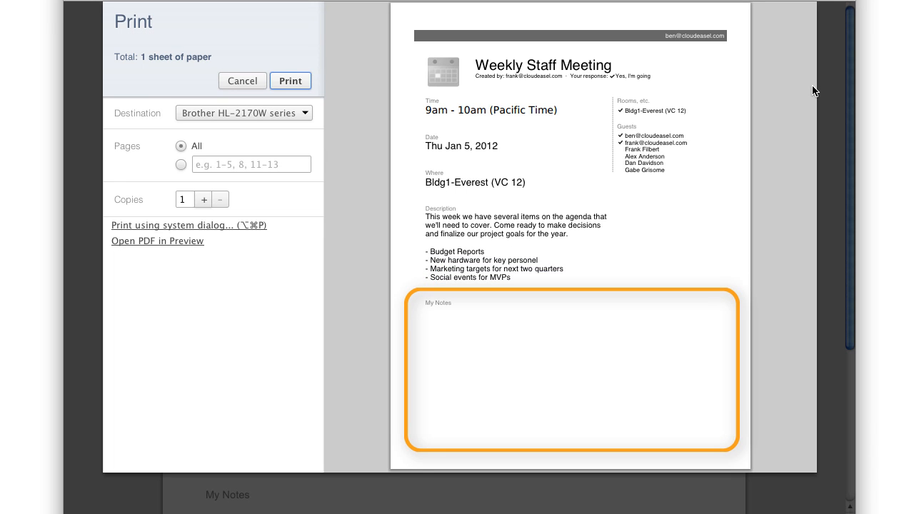